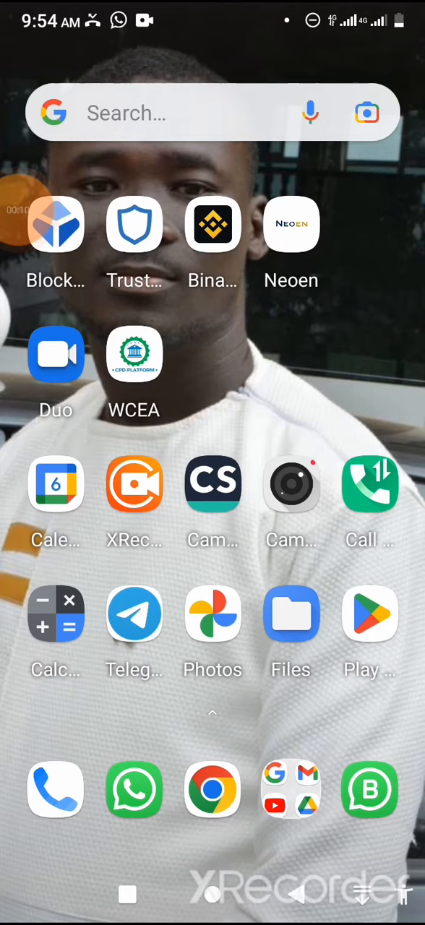
Step: Launch Chrome and search Google for 'epayslip' to find the gogpayslip.com site
{"action": "left_click", "coordinate": [212, 789]}
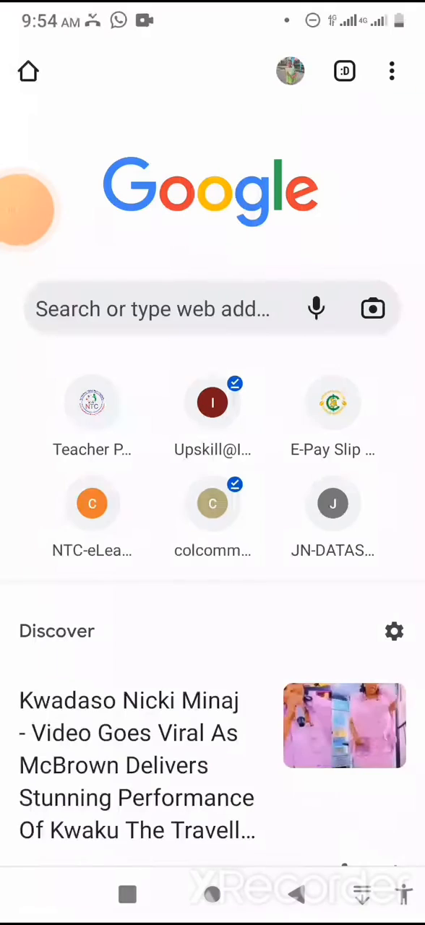
{"action": "left_click", "coordinate": [151, 309]}
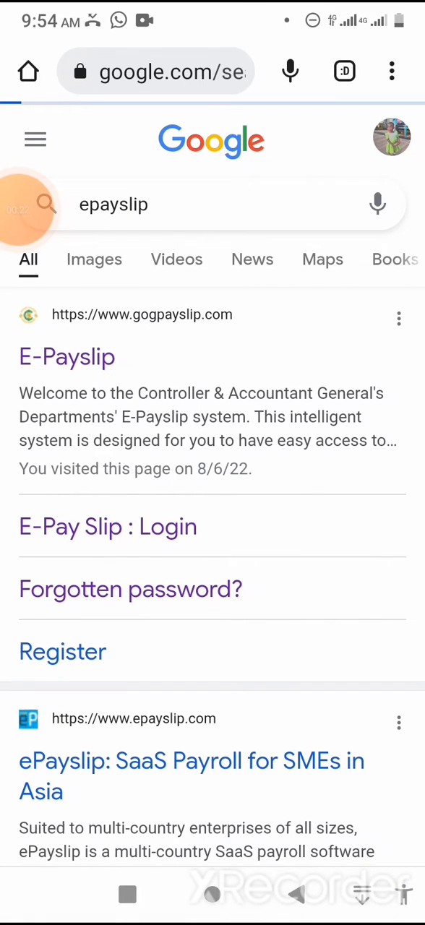
Step: Go to the official E-Payslip site and dismiss its welcome notice
{"action": "left_click", "coordinate": [67, 356]}
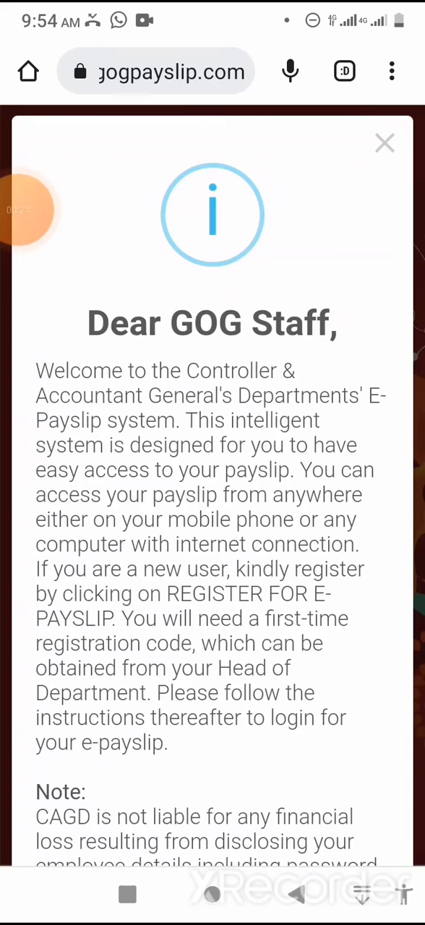
{"action": "left_click", "coordinate": [384, 142]}
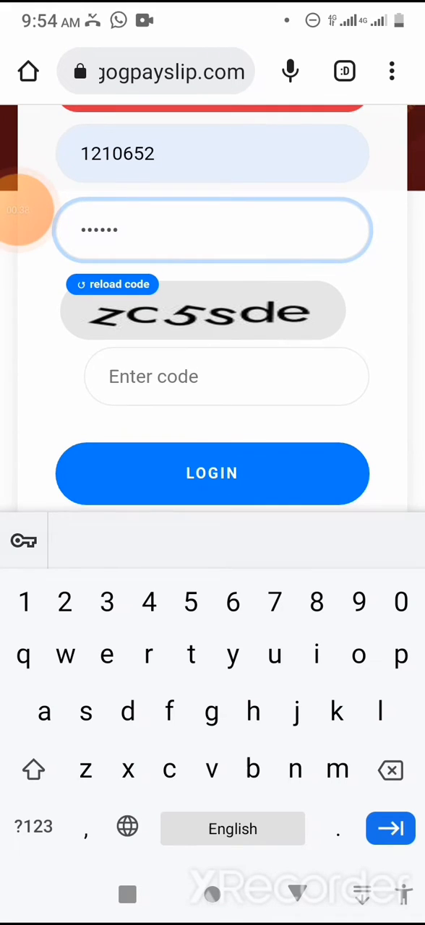
Step: Enter the captcha code zc5sde and log in to the staff account
{"action": "left_click", "coordinate": [225, 376]}
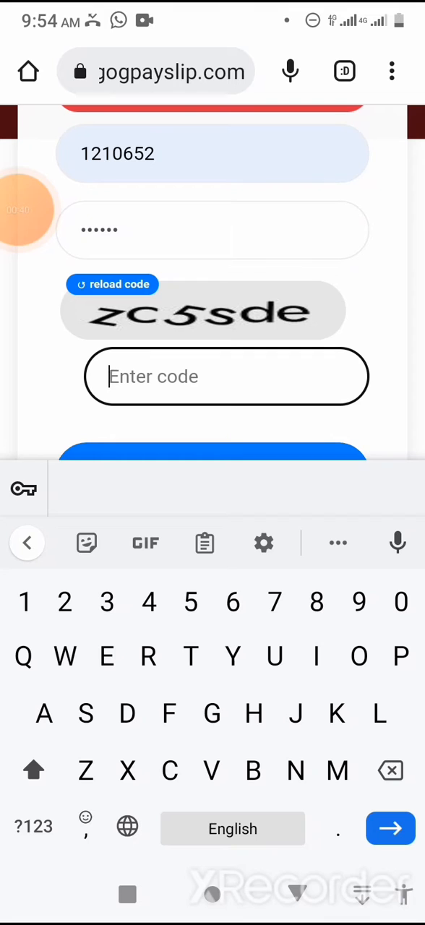
{"action": "left_click", "coordinate": [34, 769]}
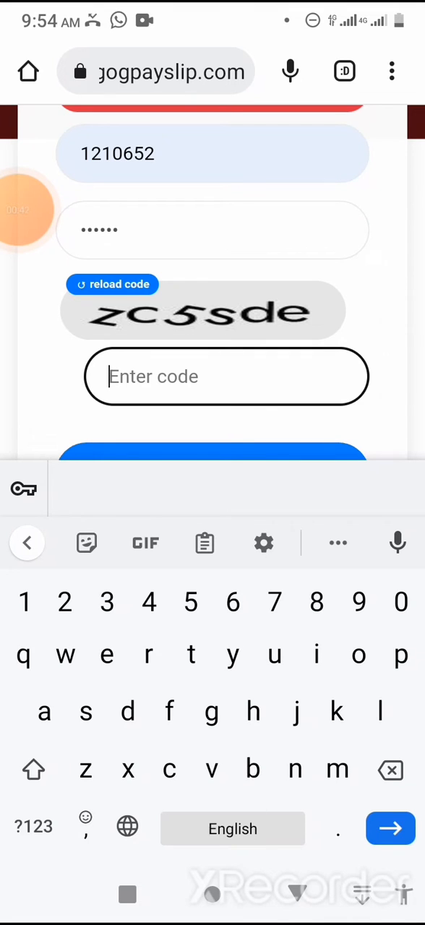
{"action": "type", "text": "z"}
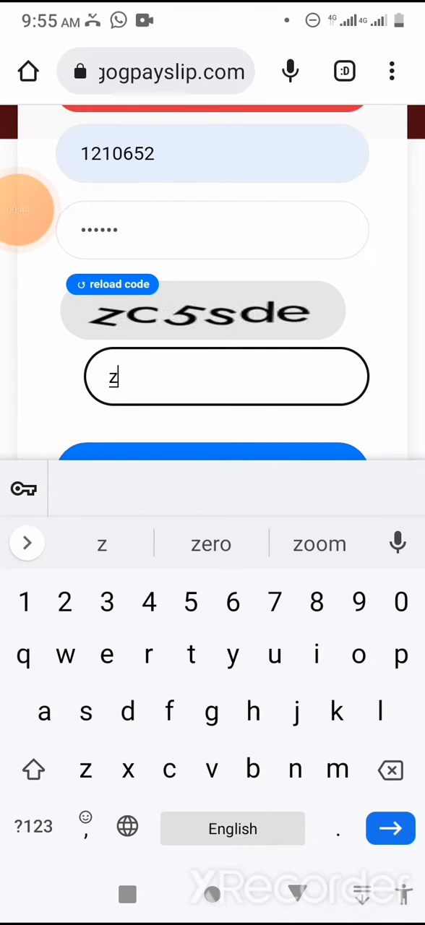
{"action": "type", "text": "c"}
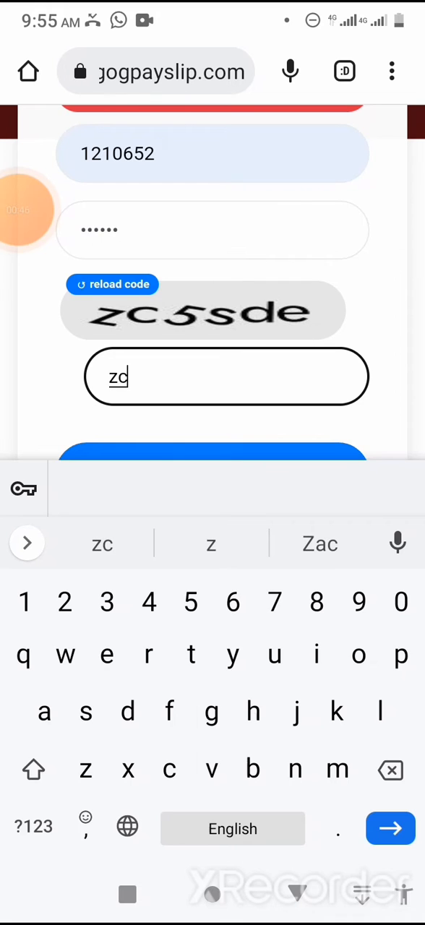
{"action": "type", "text": "5sde"}
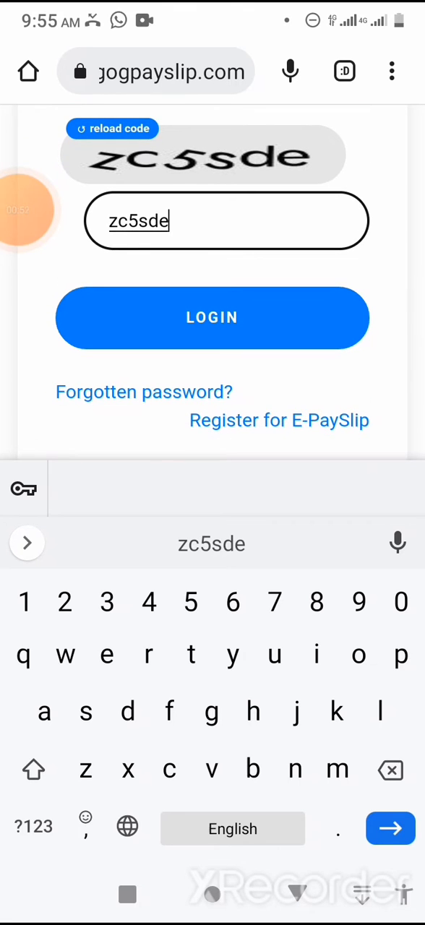
{"action": "left_click", "coordinate": [211, 318]}
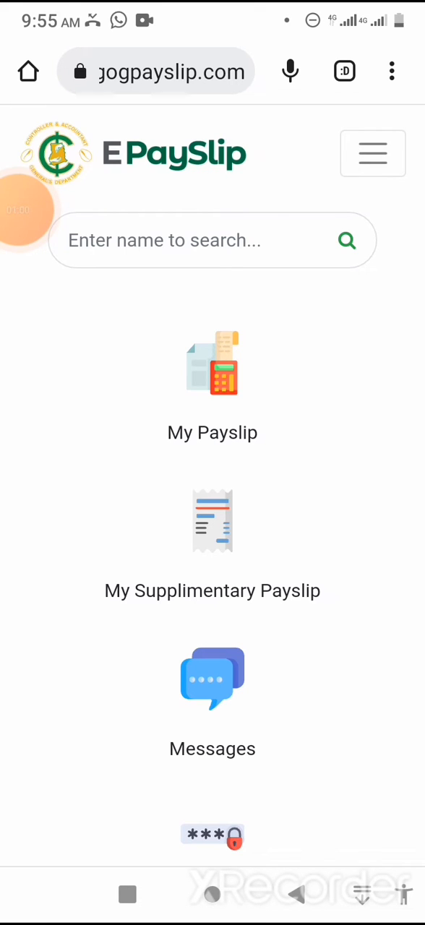
Step: Reach Change Password lower on the dashboard and go to that page
{"action": "scroll", "scroll_direction": "down", "scroll_amount": 3}
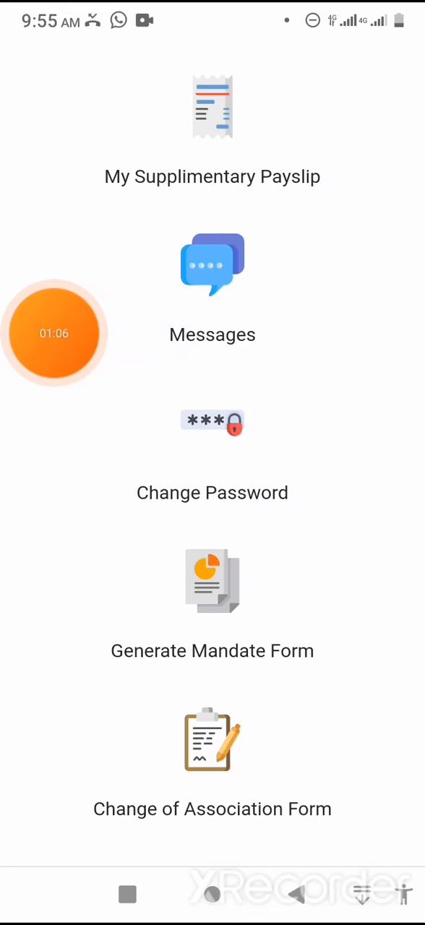
{"action": "left_click", "coordinate": [212, 492]}
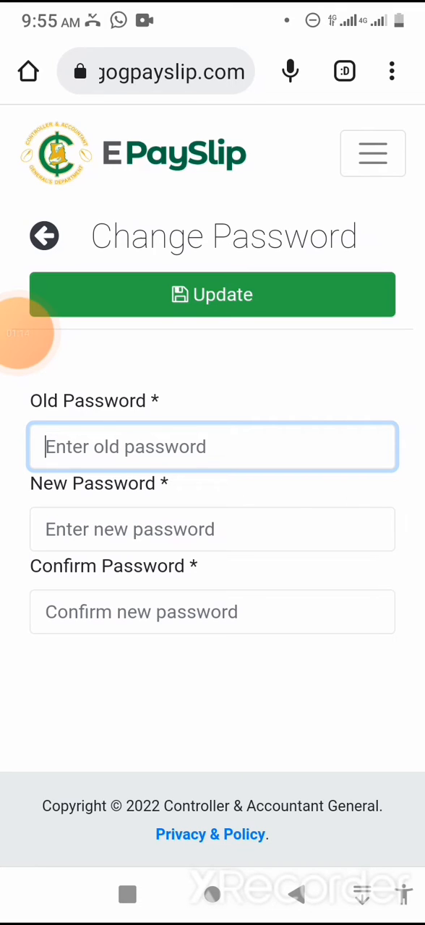
Step: Fill in the old password, the new password and its confirmation
{"action": "type", "text": "password"}
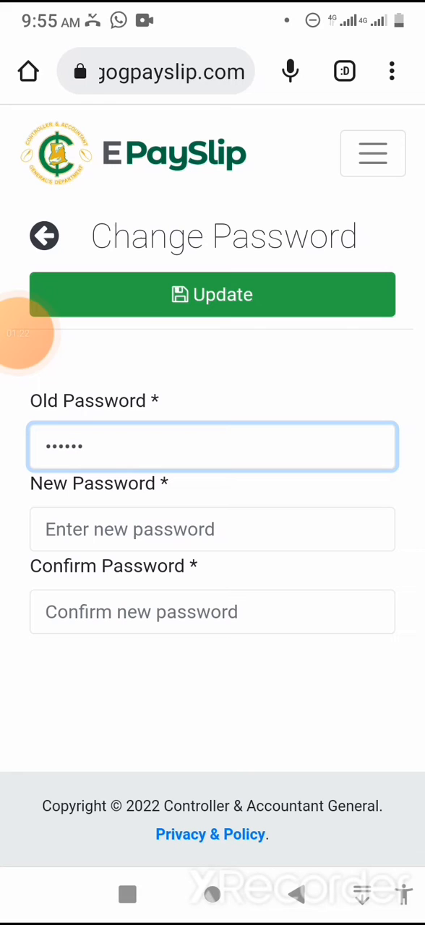
{"action": "left_click", "coordinate": [212, 529]}
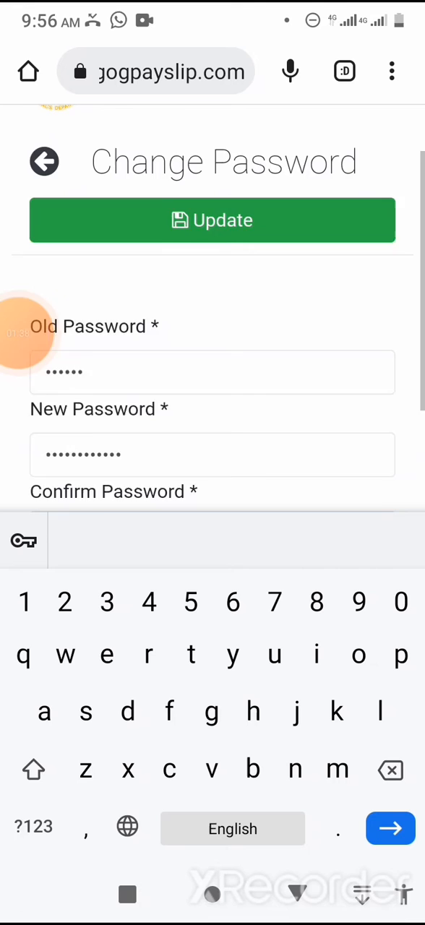
{"action": "scroll", "scroll_direction": "down", "scroll_amount": 3}
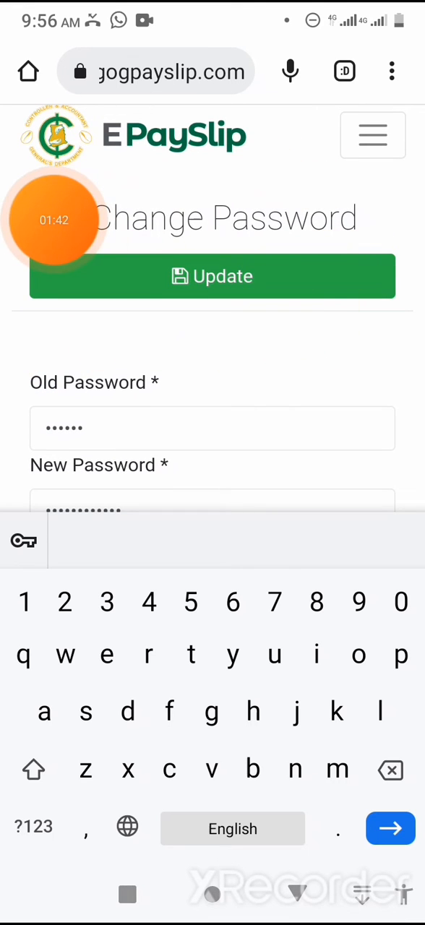
{"action": "left_click", "coordinate": [211, 276]}
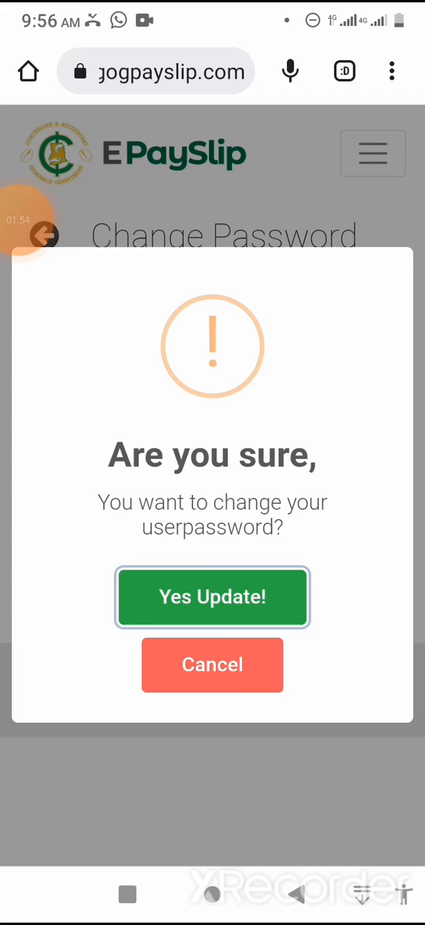
Step: Submit the update and answer 'Yes Update!' to confirm the password change
{"action": "left_click", "coordinate": [212, 597]}
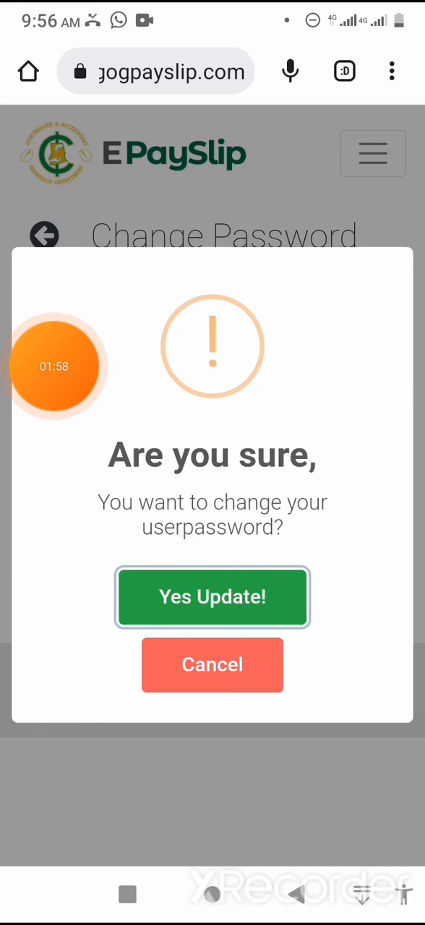
{"action": "left_click", "coordinate": [211, 597]}
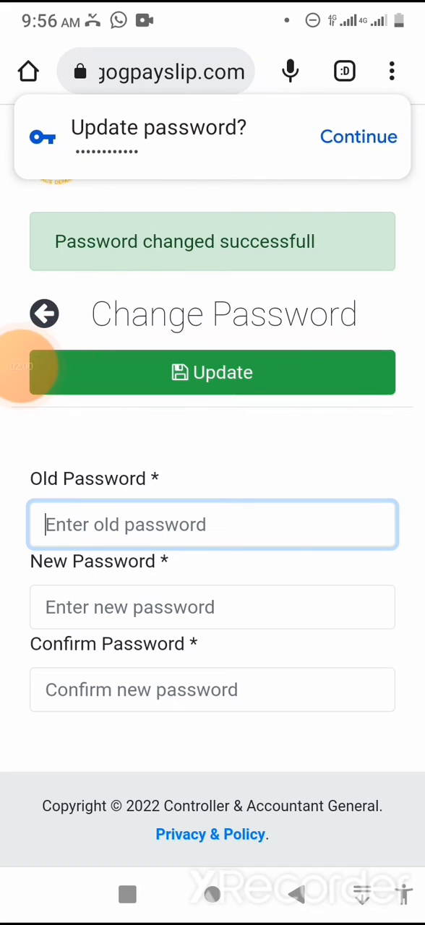
Step: Dismiss Chrome's 'Update password?' prompt, leaving the success banner visible
{"action": "left_click", "coordinate": [212, 373]}
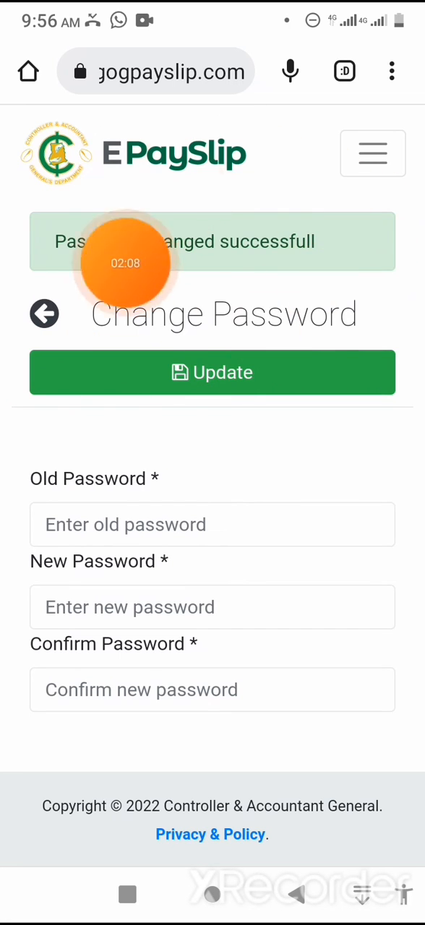
{"action": "mouse_move", "coordinate": [55, 354]}
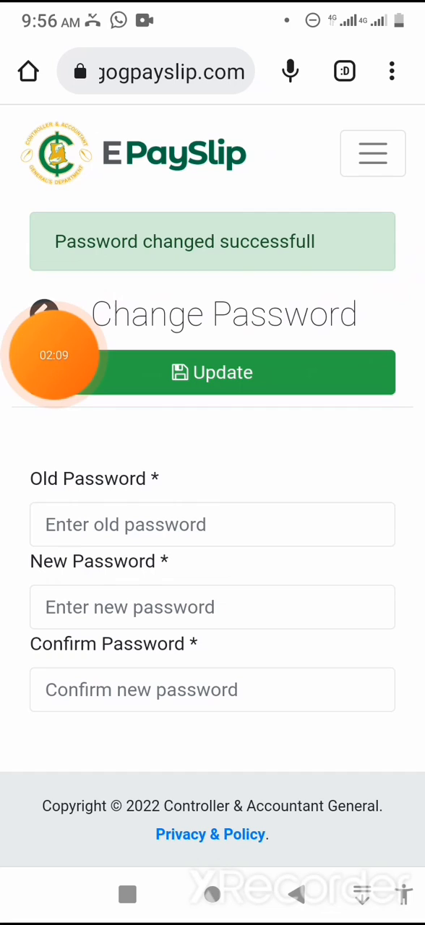